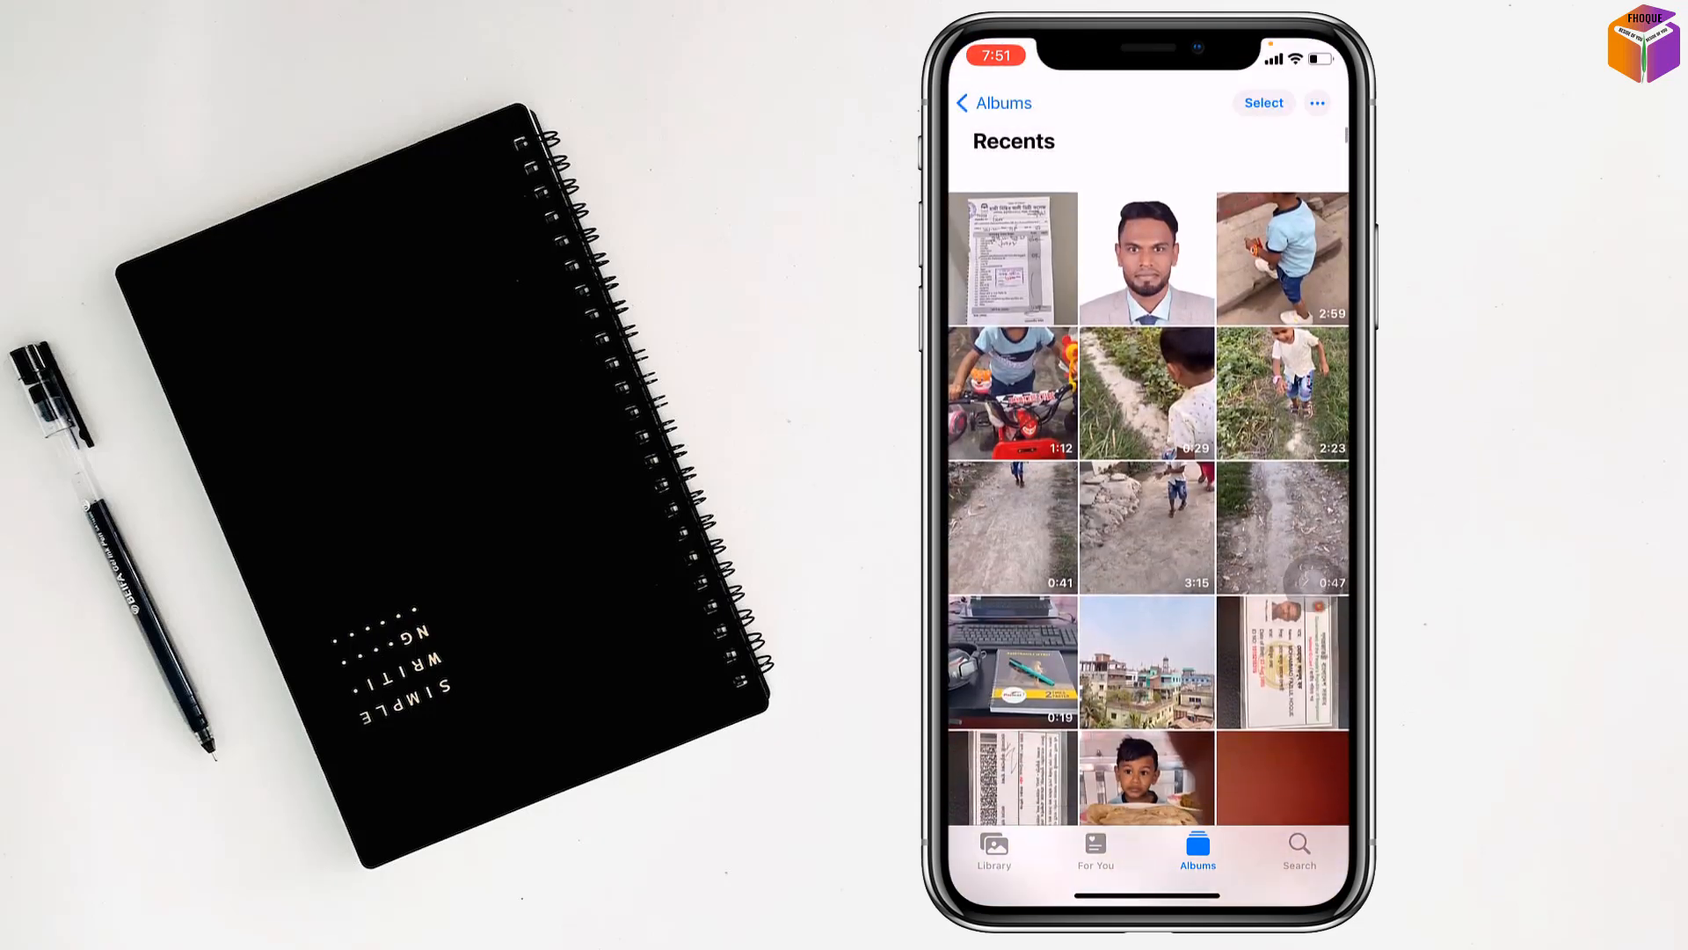
View the Recents video of the boy on the red toy bike full screen
{"action": "left_click", "coordinate": [1011, 390]}
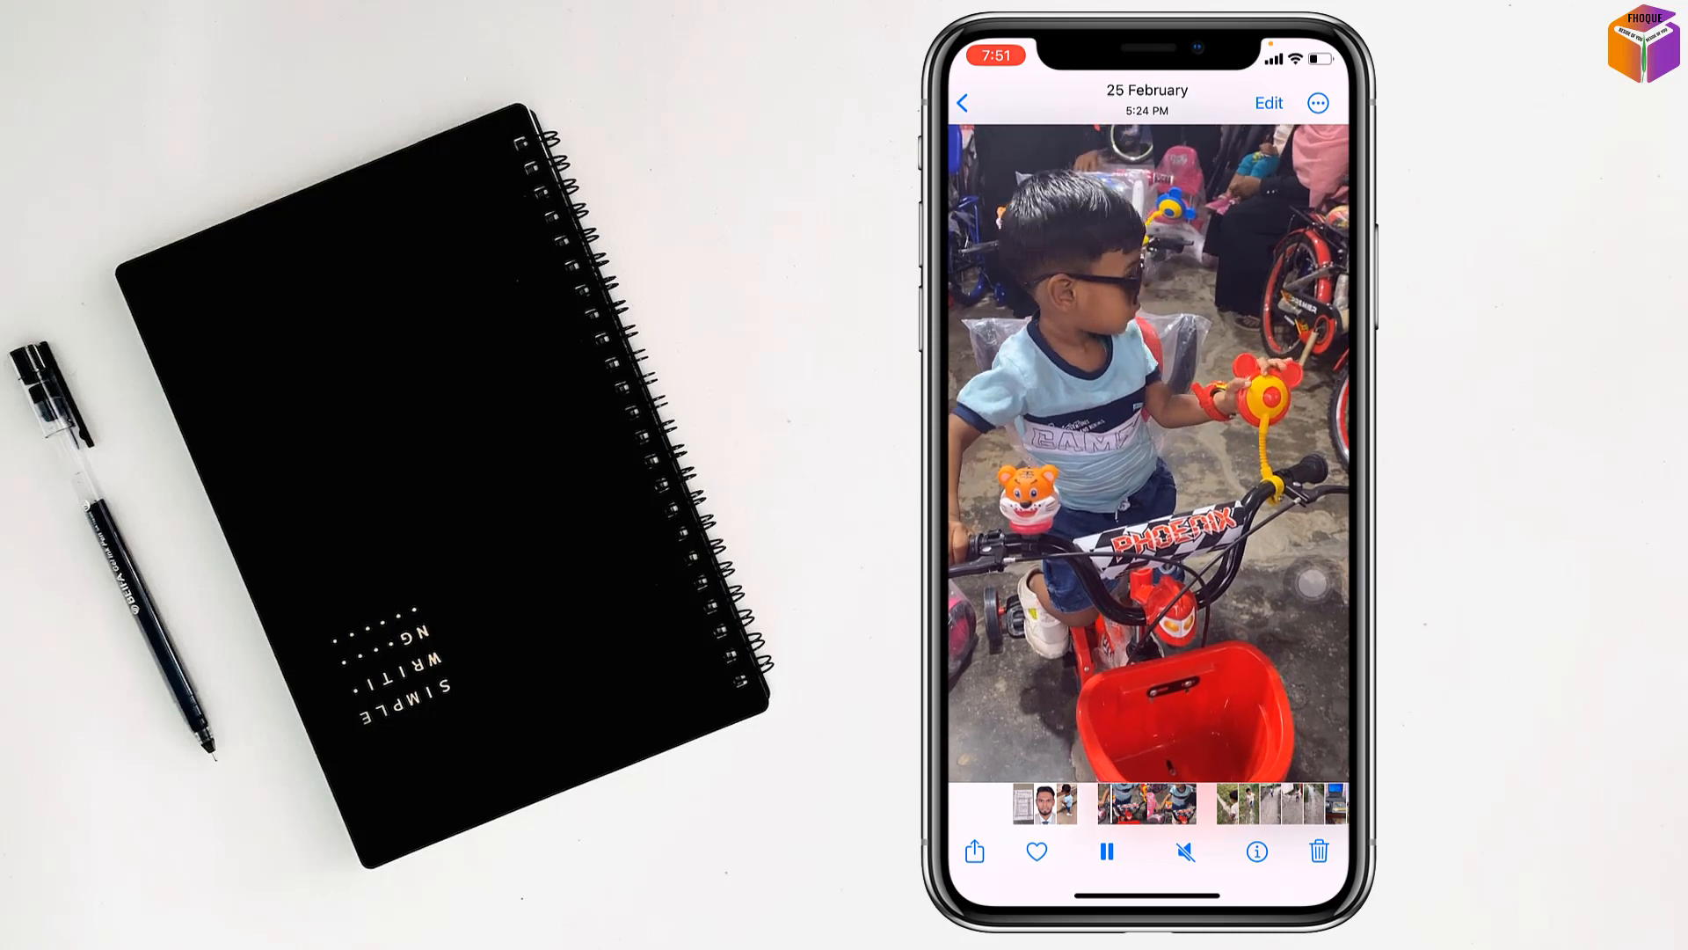
Share the video via Save to Files with iCloud Drive as destination, named IMG_0047
{"action": "left_click", "coordinate": [972, 851]}
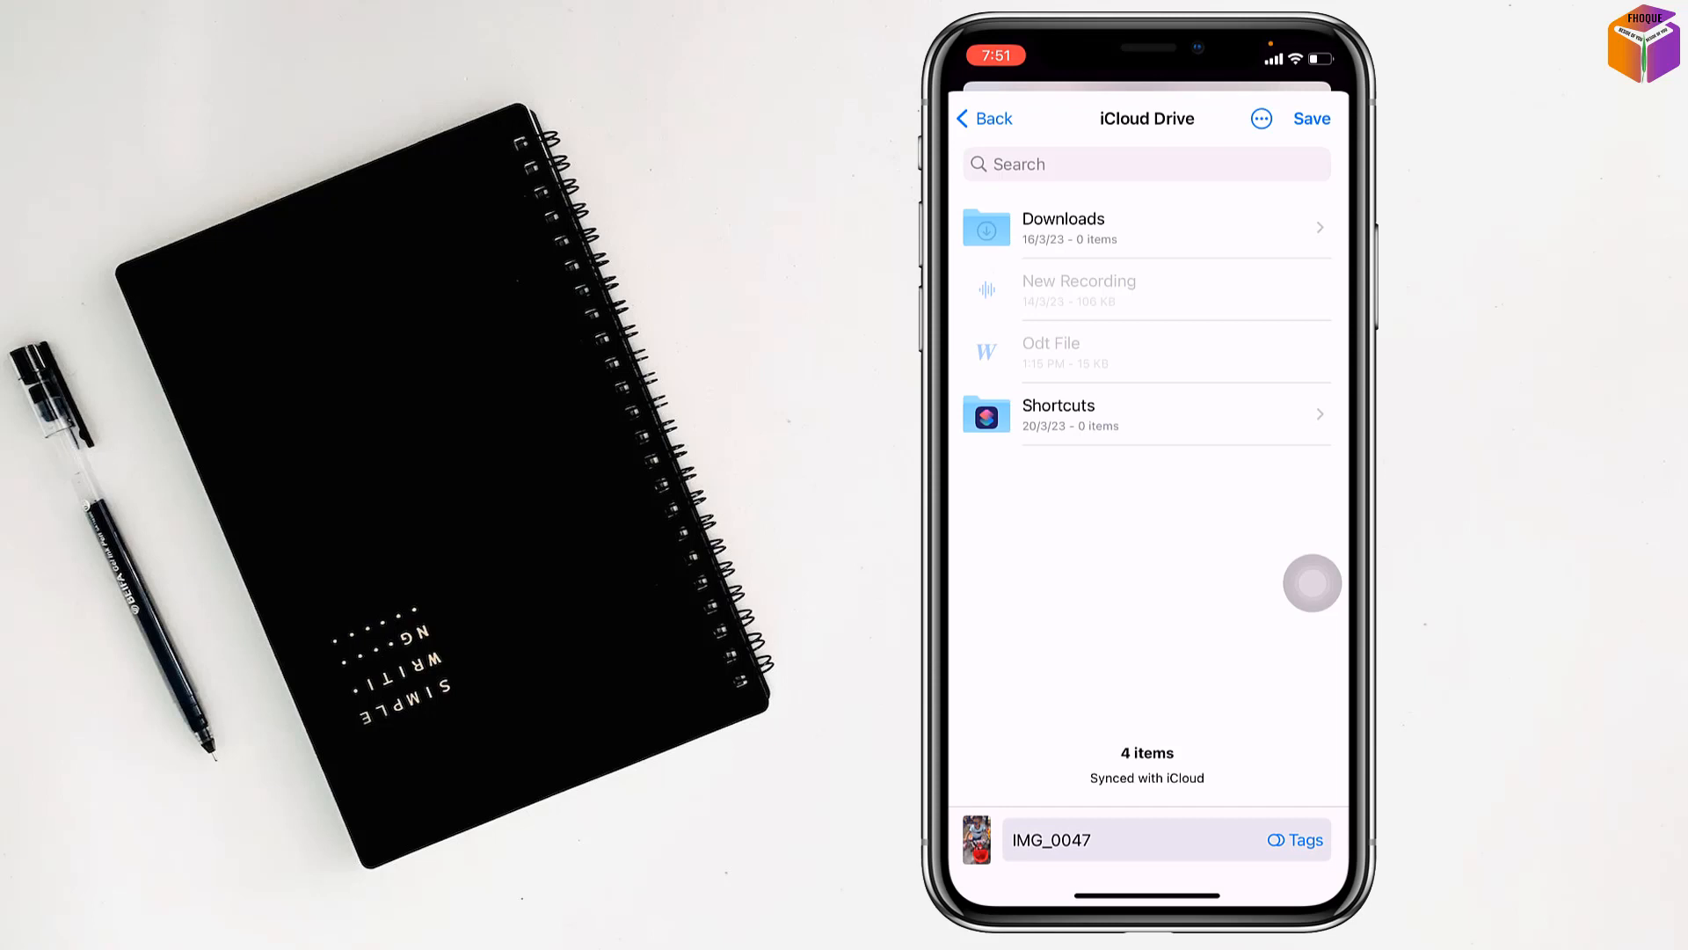
Rename the file from IMG_0047 to 'Faeid playing' in the iCloud Drive save sheet
{"action": "left_click", "coordinate": [1060, 839]}
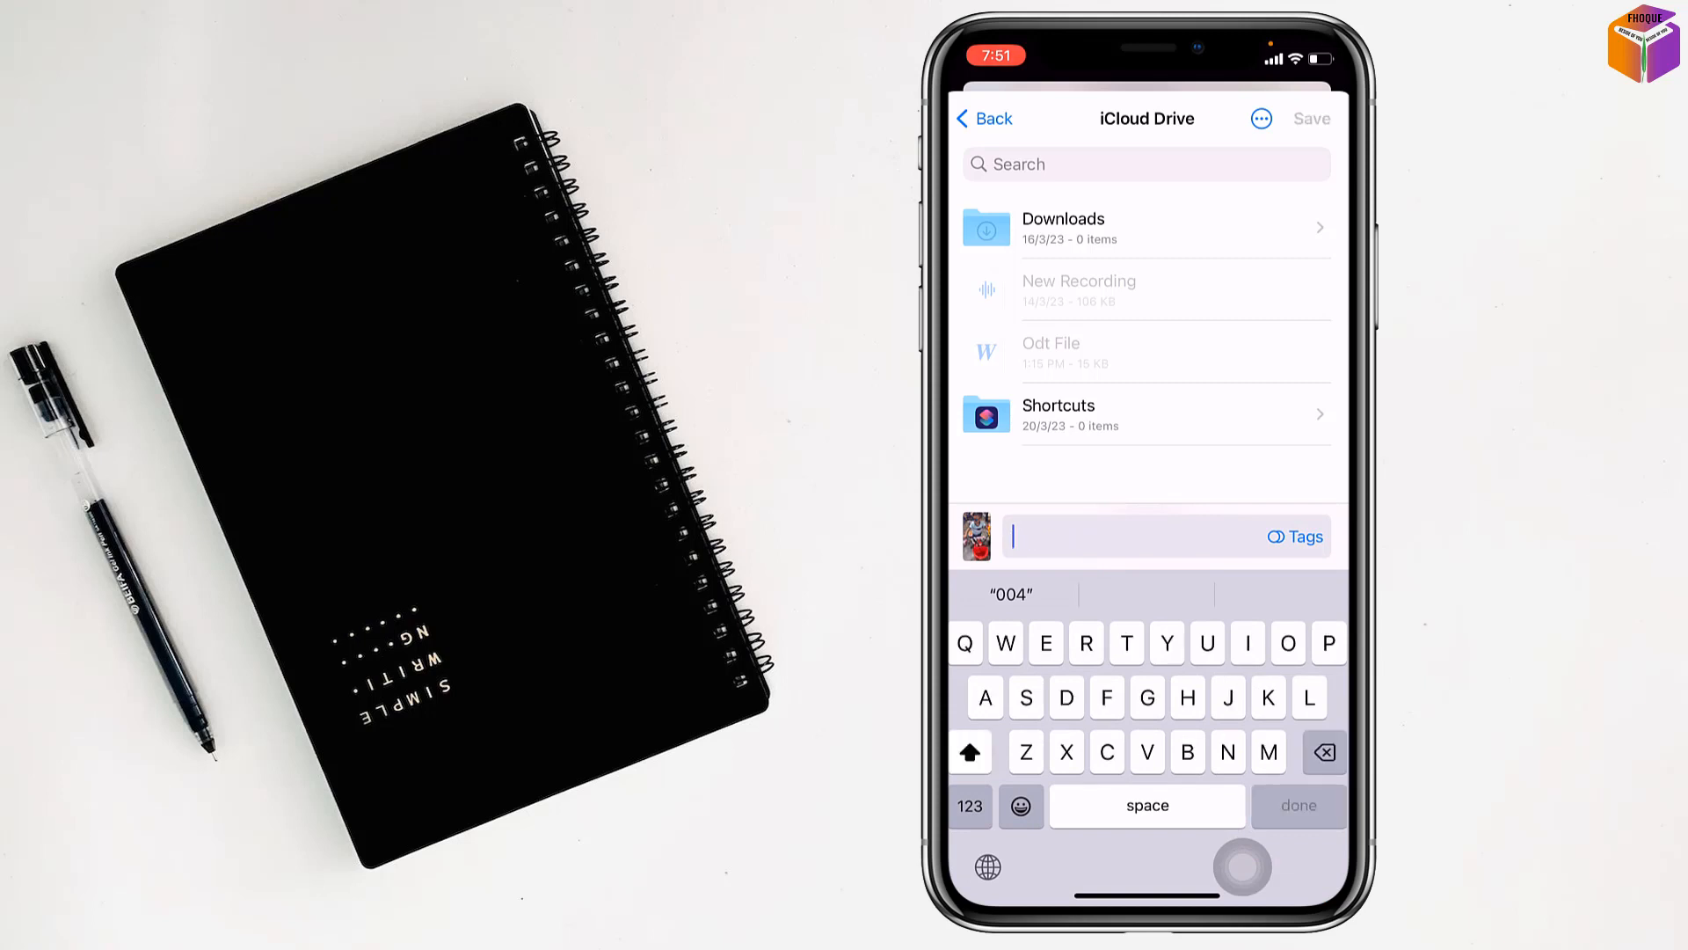
{"action": "type", "text": "Faeid playing"}
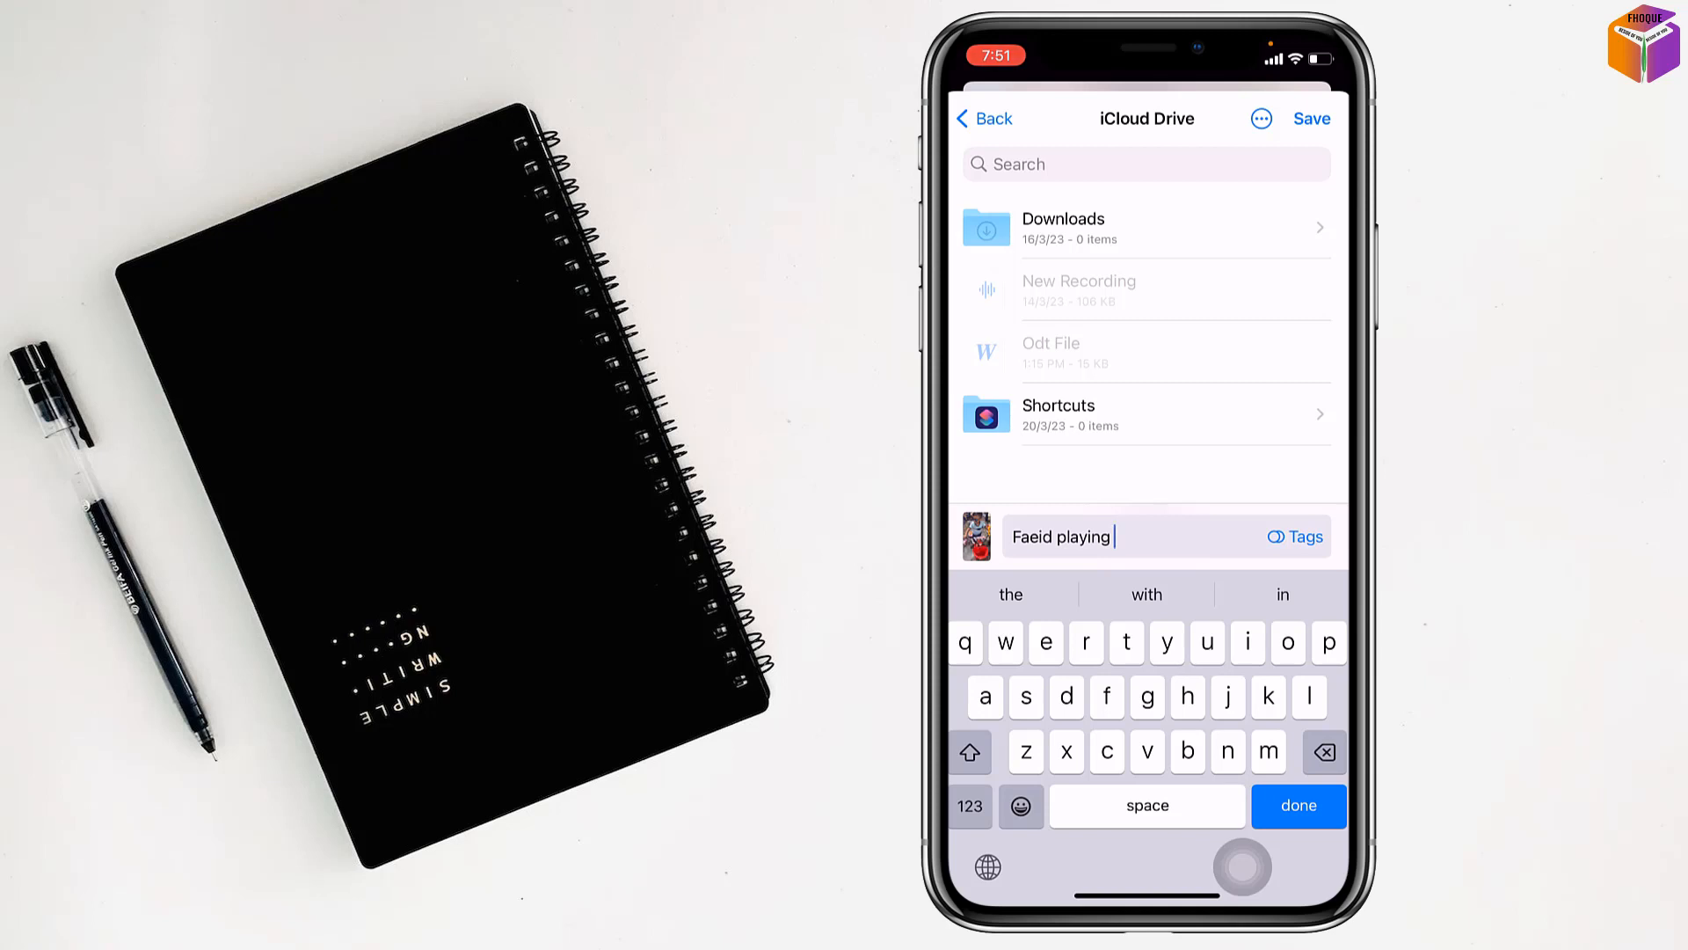
{"action": "left_click", "coordinate": [1259, 118]}
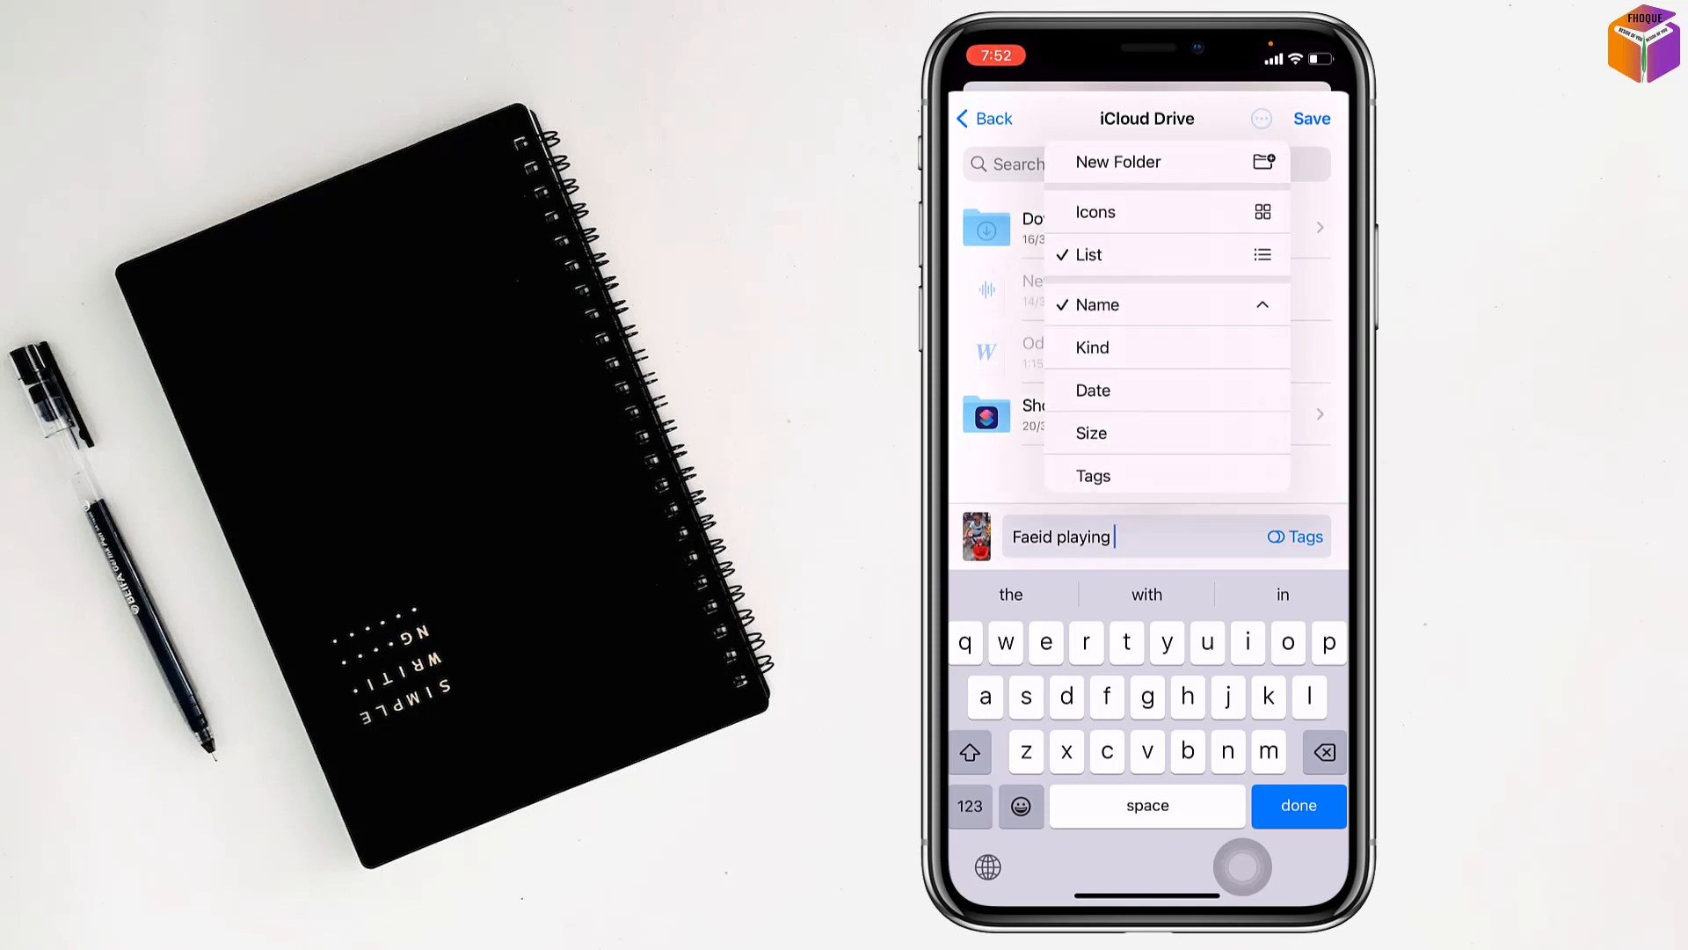
Save the video to iCloud Drive as 'Faeid playing', closing the save sheet
{"action": "left_click", "coordinate": [1259, 118]}
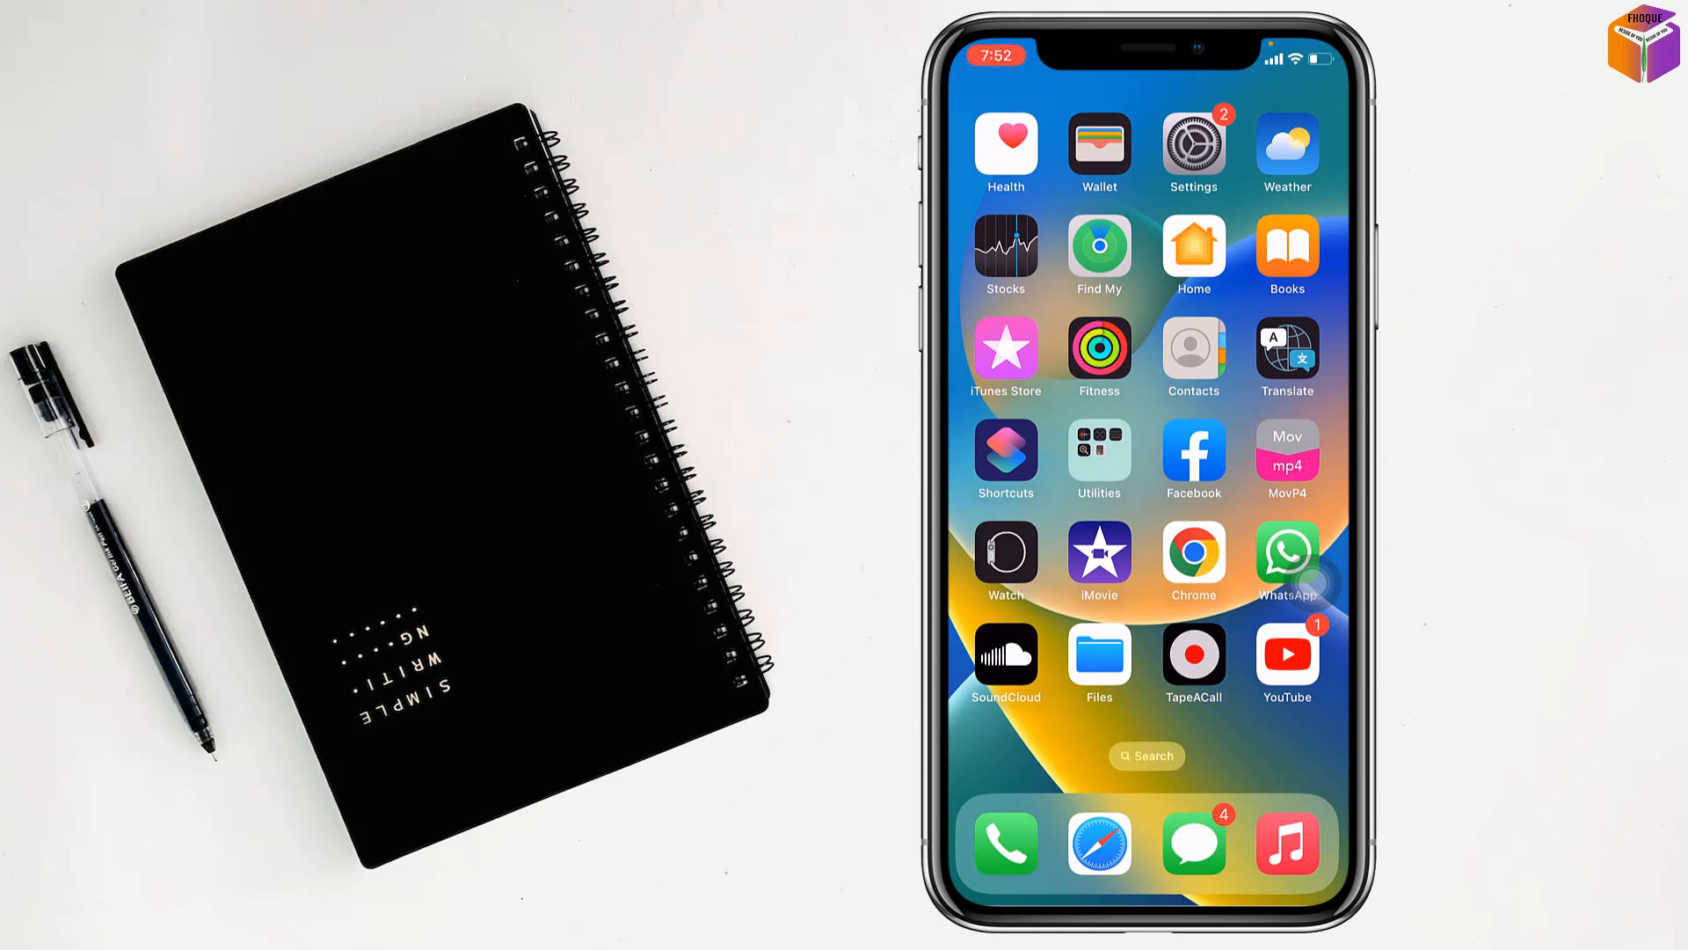
Confirm 'Faeid playing' appears in Files Recents, stored in iCloud Drive
{"action": "left_click", "coordinate": [1100, 656]}
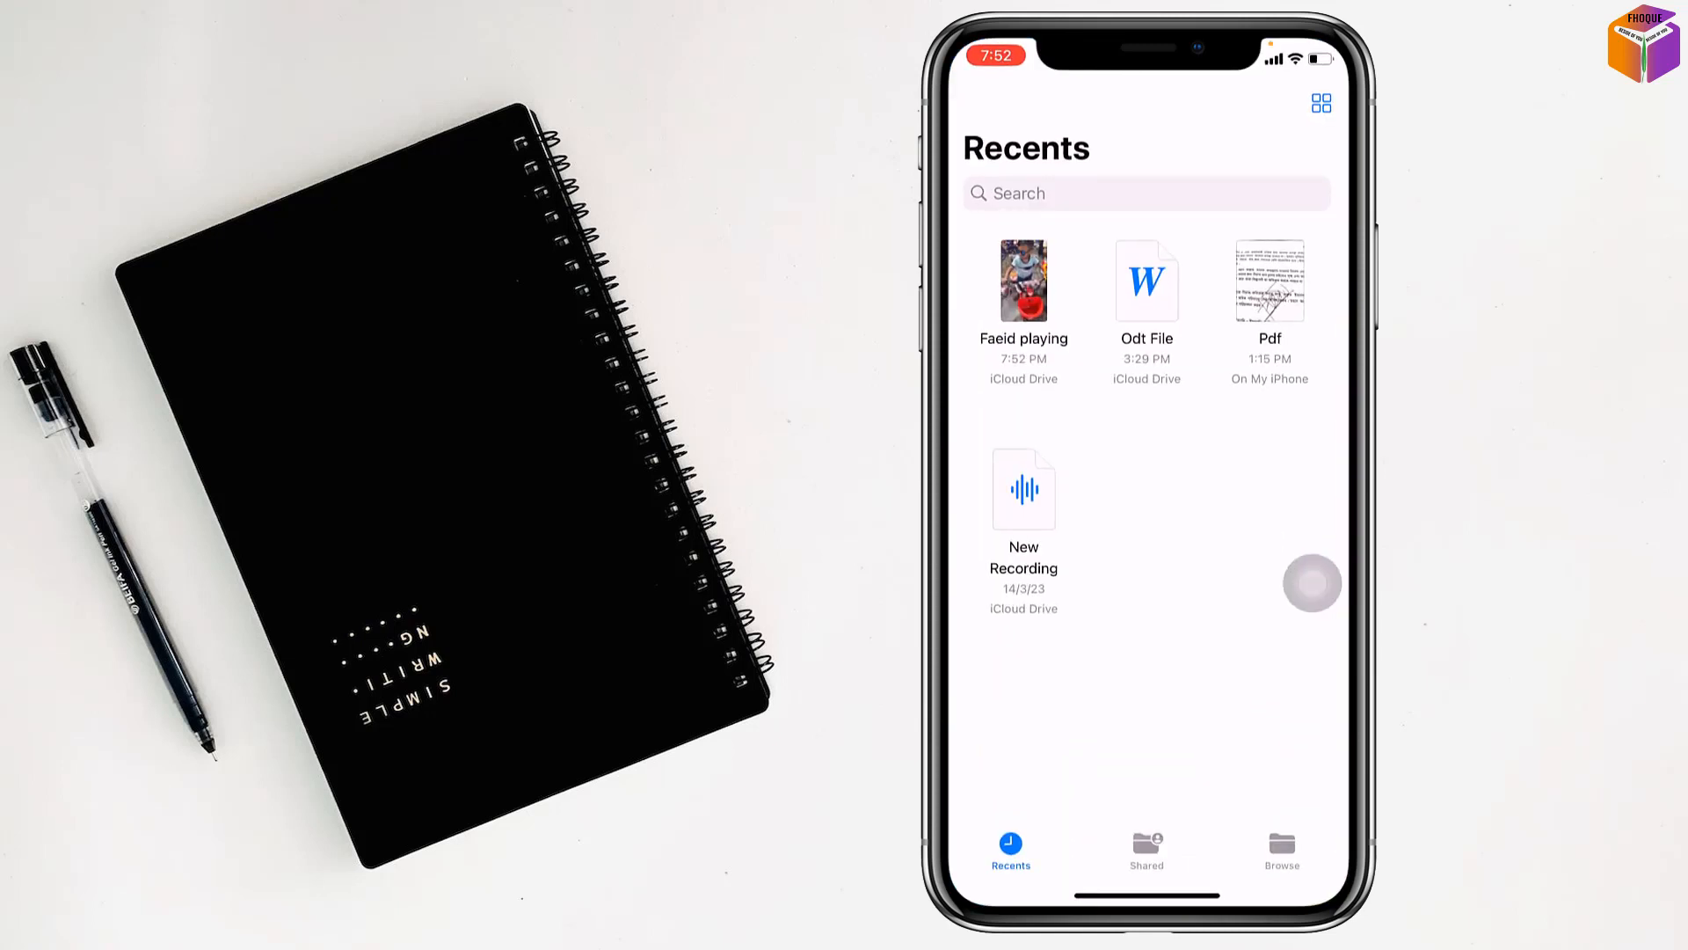